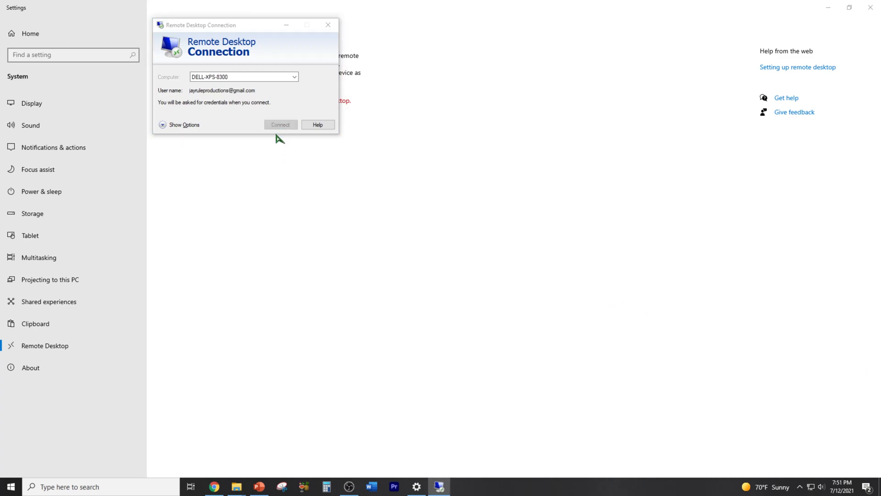
- Attempt a Remote Desktop logon to DELL-XPS-8300, then cancel and close after it fails
{"action": "left_click", "coordinate": [280, 124]}
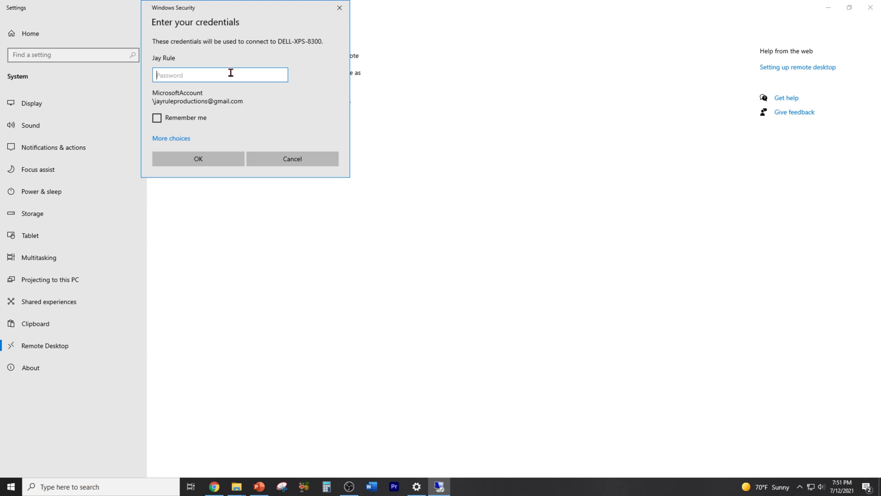
{"action": "left_click", "coordinate": [197, 158]}
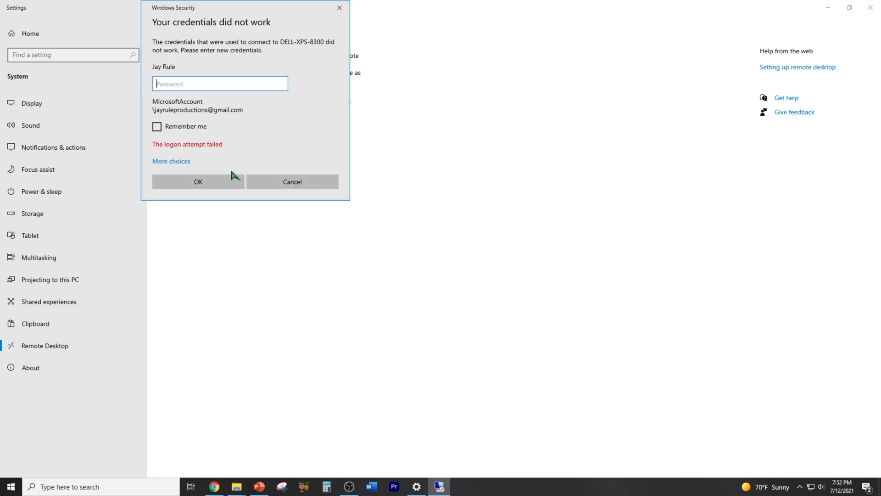
{"action": "left_click", "coordinate": [292, 182]}
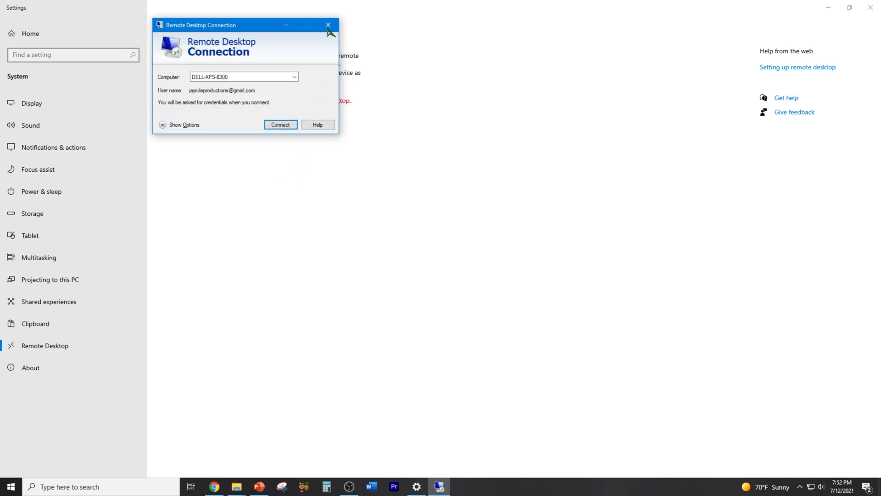
{"action": "left_click", "coordinate": [328, 25]}
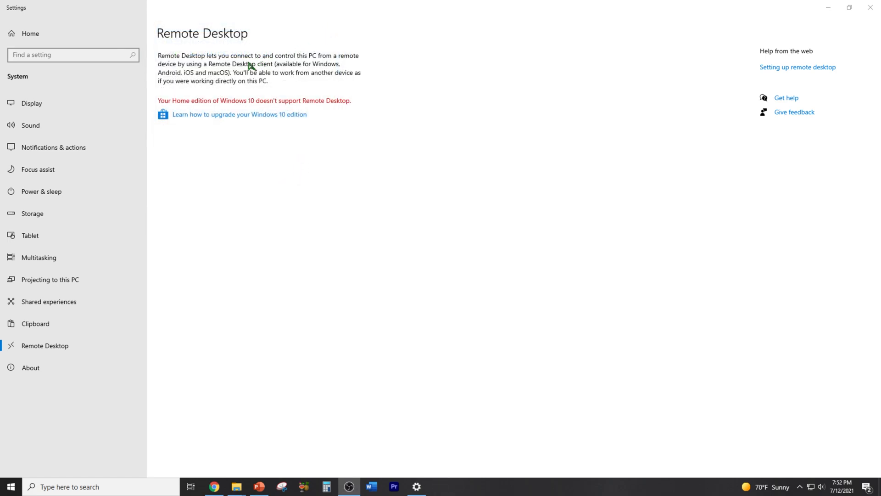
{"action": "mouse_move", "coordinate": [208, 106]}
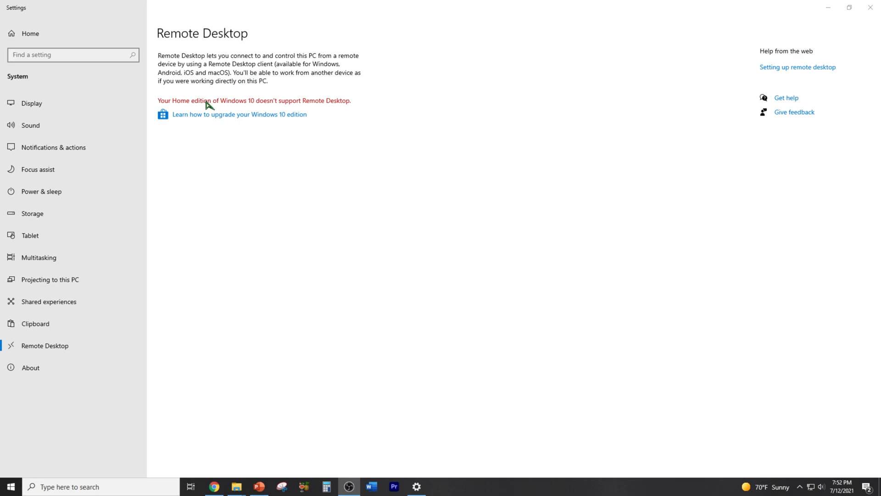
{"action": "mouse_move", "coordinate": [403, 131]}
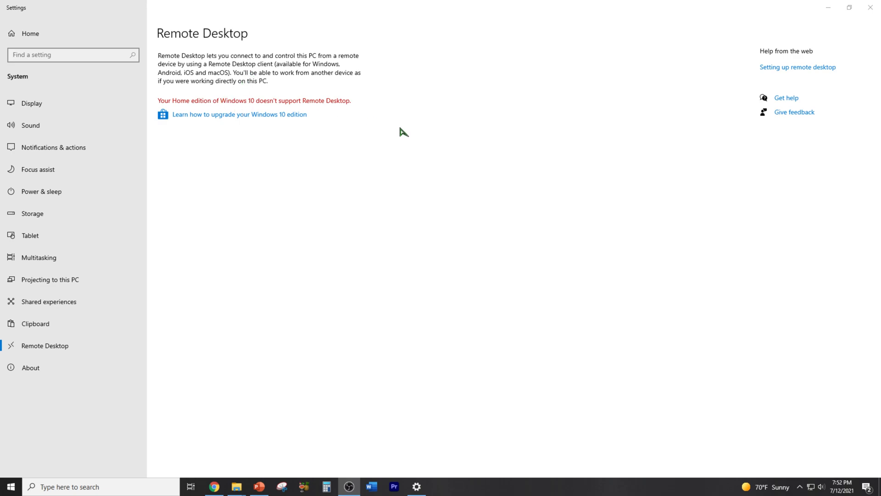
{"action": "left_click", "coordinate": [213, 487]}
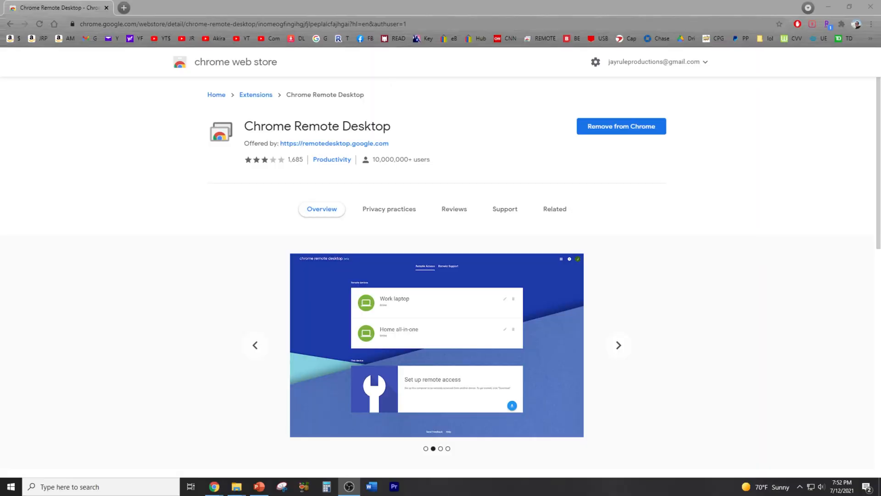
- Browse the Chrome Remote Desktop Web Store preview screenshots
{"action": "left_click", "coordinate": [618, 346]}
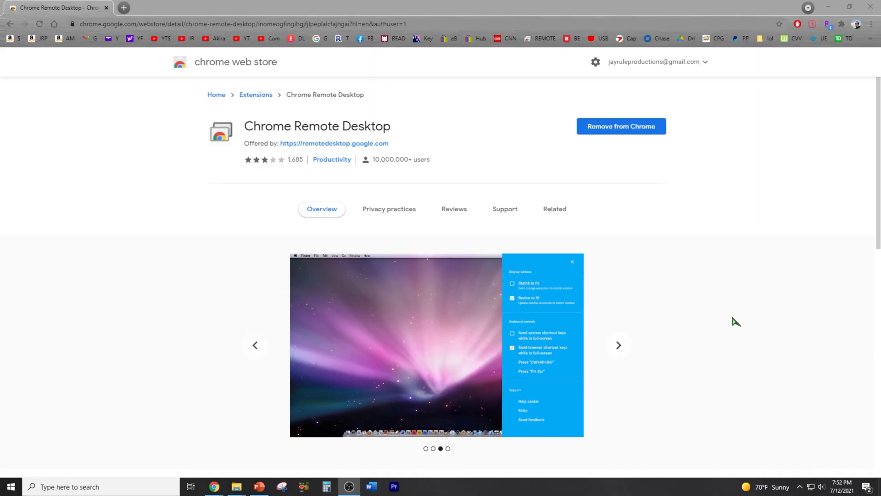
{"action": "mouse_move", "coordinate": [381, 94]}
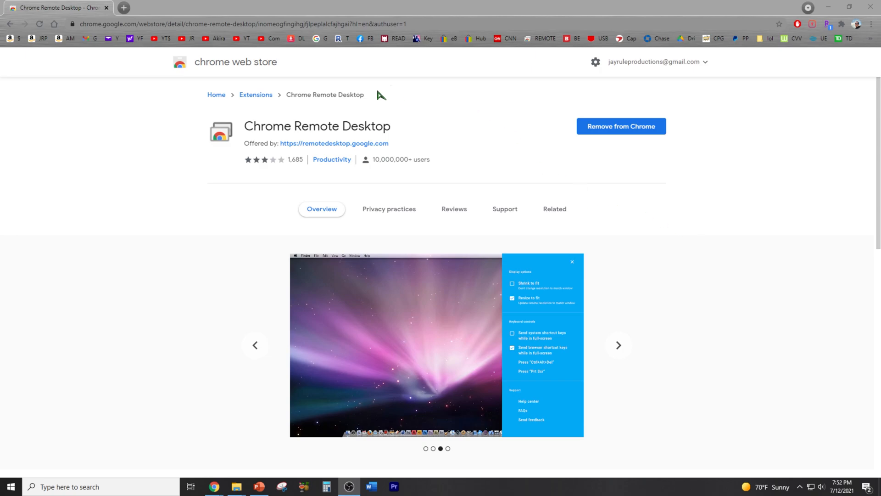
{"action": "mouse_move", "coordinate": [268, 110]}
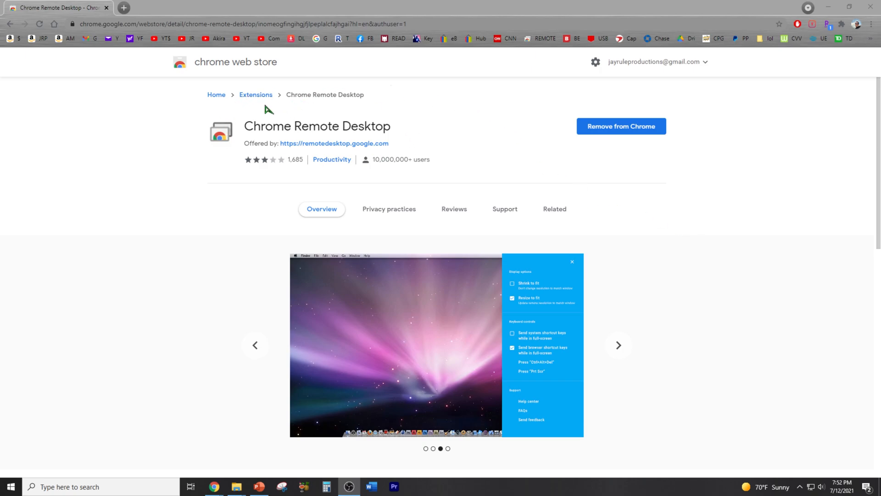
{"action": "left_click", "coordinate": [618, 345]}
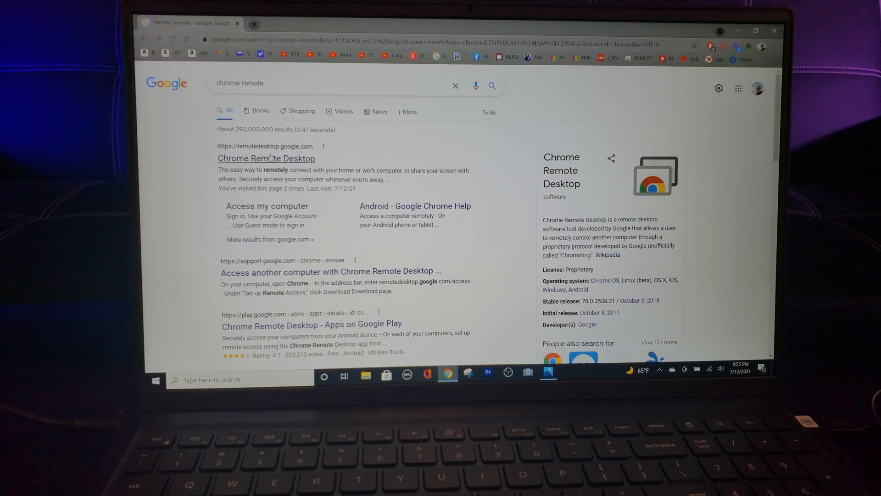
{"action": "mouse_move", "coordinate": [266, 158]}
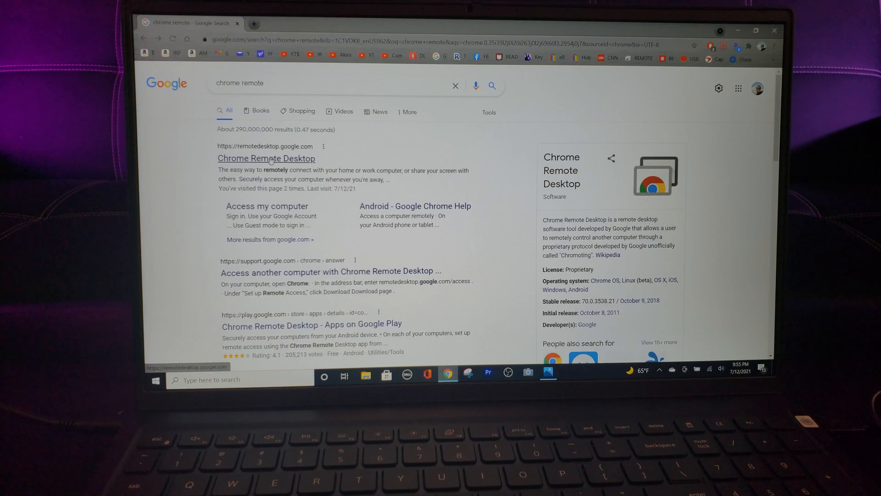
- Open the Chrome Remote Desktop result and install it as a standalone app
{"action": "left_click", "coordinate": [266, 158]}
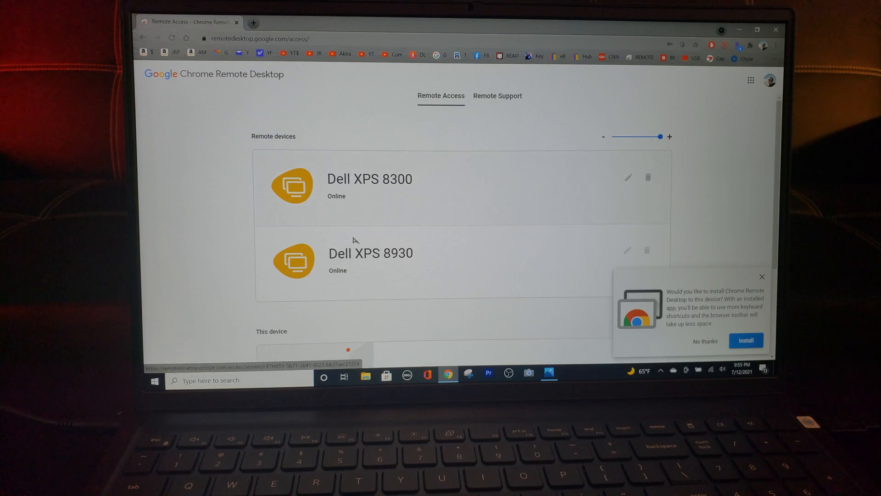
{"action": "mouse_move", "coordinate": [685, 93]}
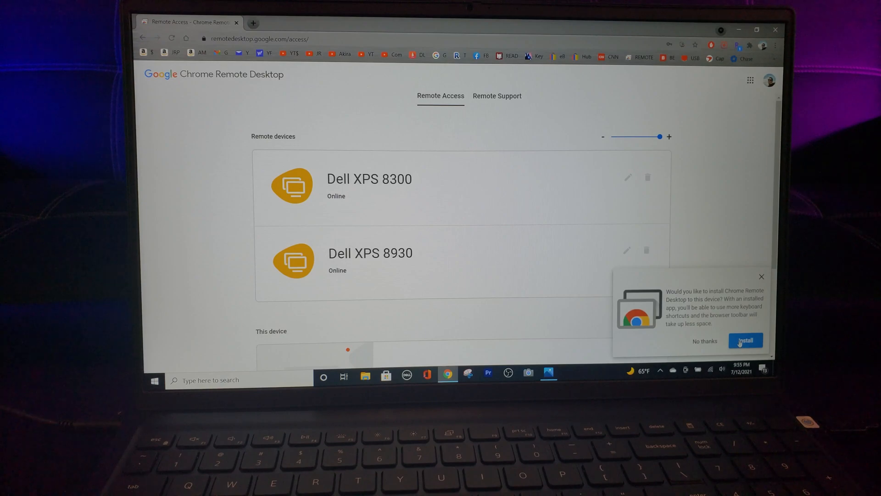
{"action": "left_click", "coordinate": [745, 341]}
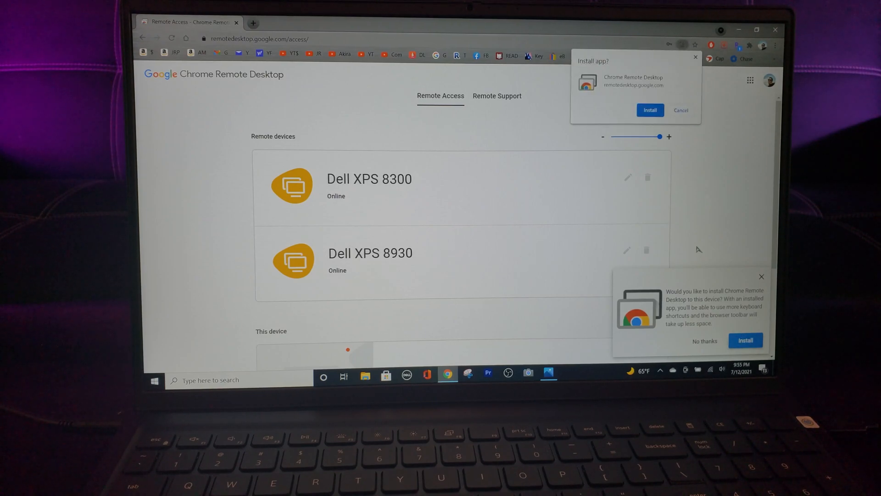
{"action": "left_click", "coordinate": [650, 110]}
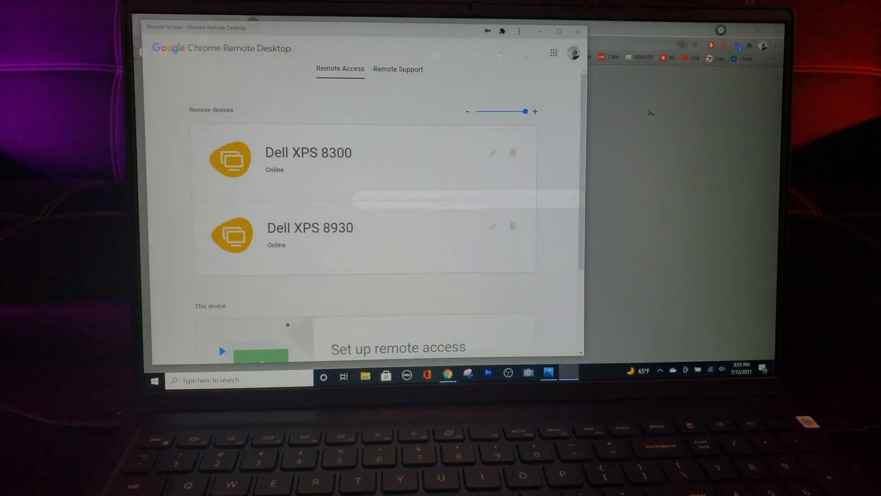
- Download the remote access host, approve User Account Control, accept terms, and run the installer
{"action": "scroll", "scroll_direction": "down", "scroll_amount": 3}
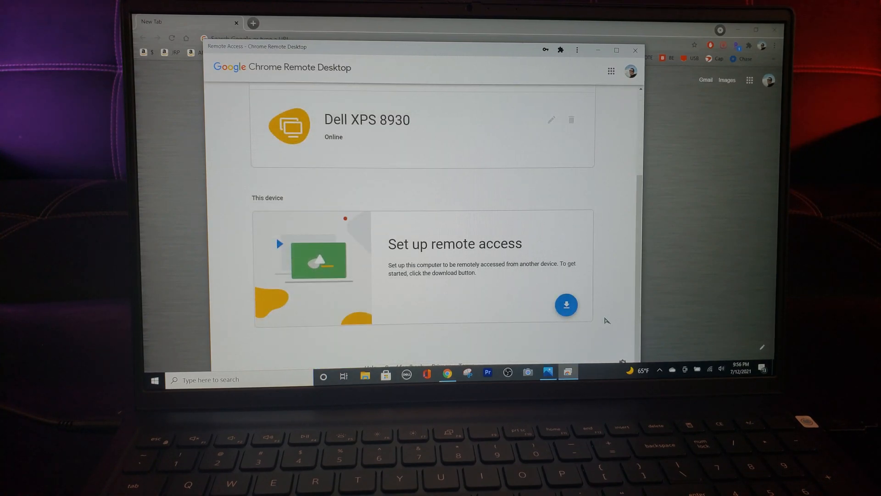
{"action": "mouse_move", "coordinate": [566, 306]}
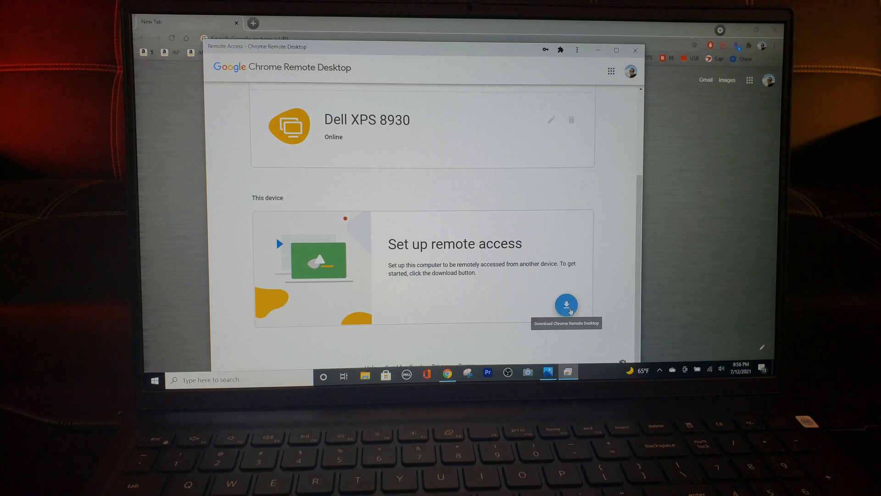
{"action": "left_click", "coordinate": [566, 306]}
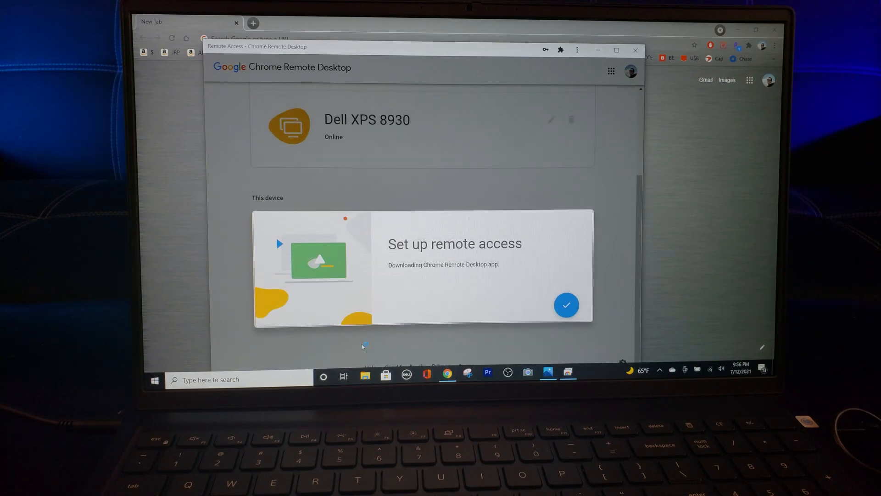
{"action": "left_click", "coordinate": [566, 305]}
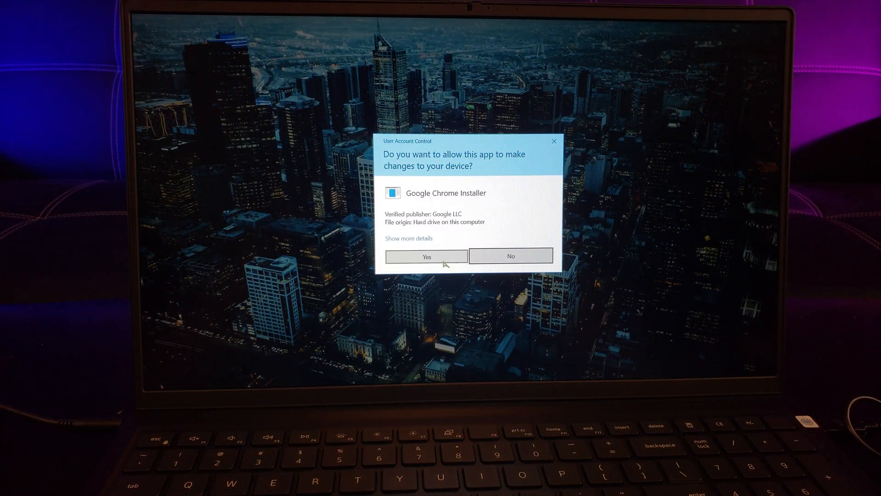
{"action": "left_click", "coordinate": [426, 256]}
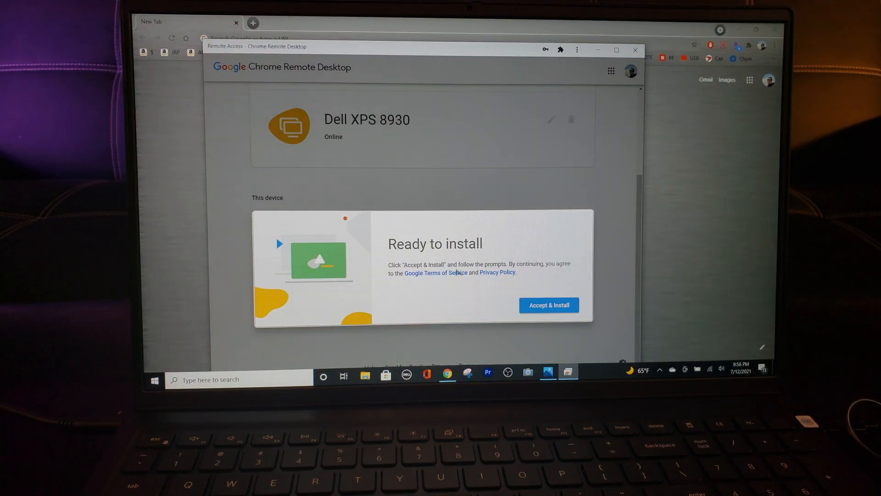
{"action": "left_click", "coordinate": [549, 305]}
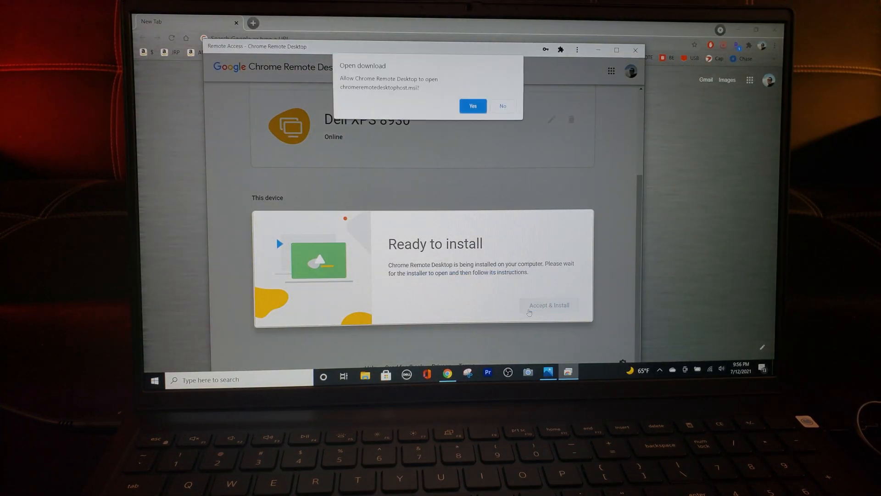
{"action": "left_click", "coordinate": [548, 304]}
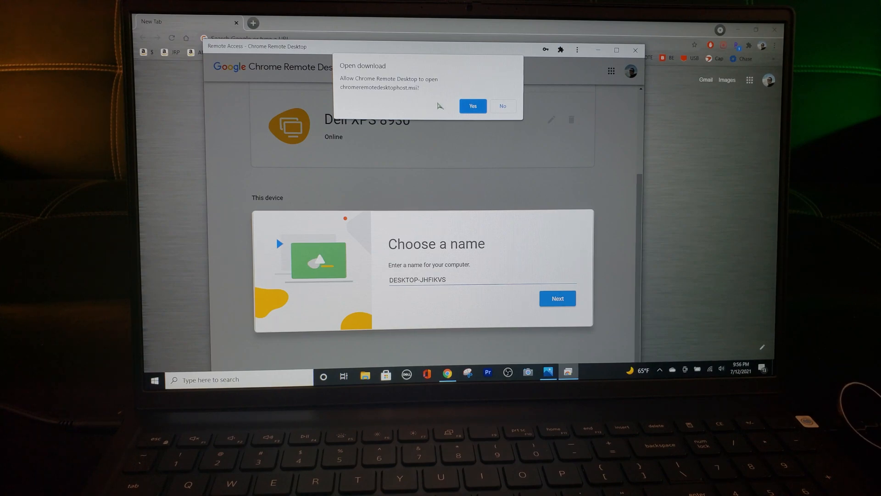
{"action": "left_click", "coordinate": [471, 105]}
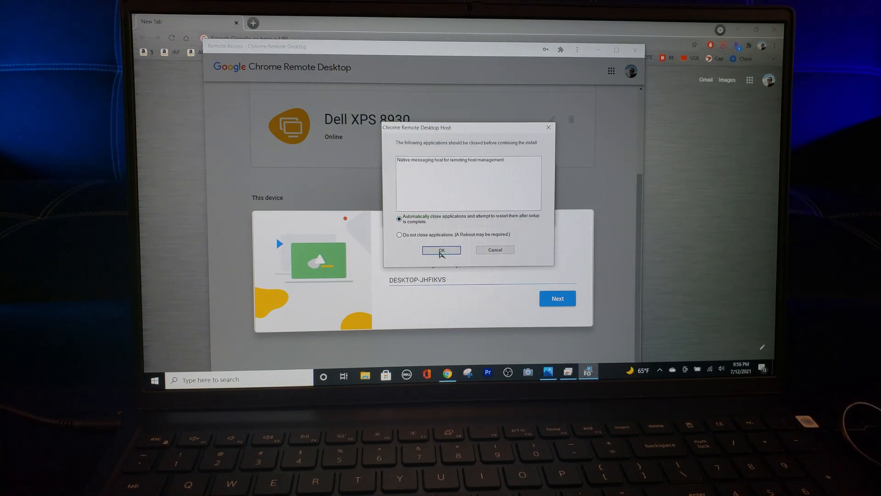
{"action": "left_click", "coordinate": [441, 250]}
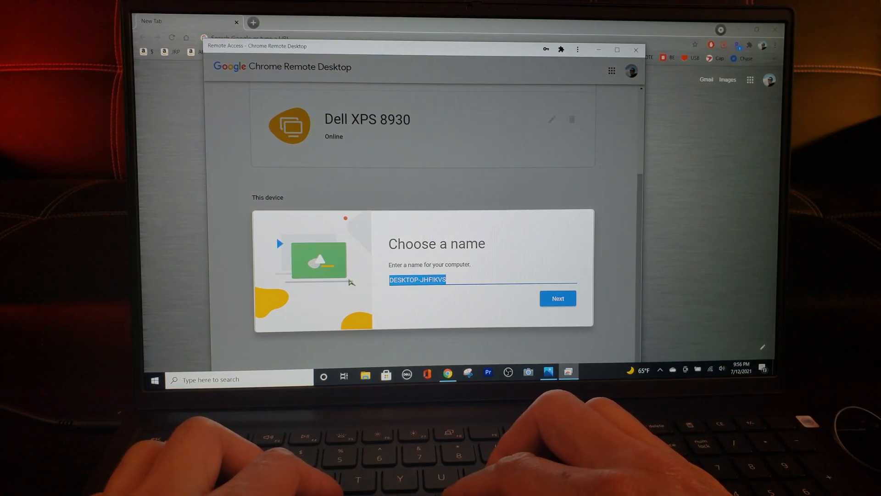
- Name the computer 'Dell Inspiron 15 Laptop' and continue setup
{"action": "type", "text": "Dell Ins"}
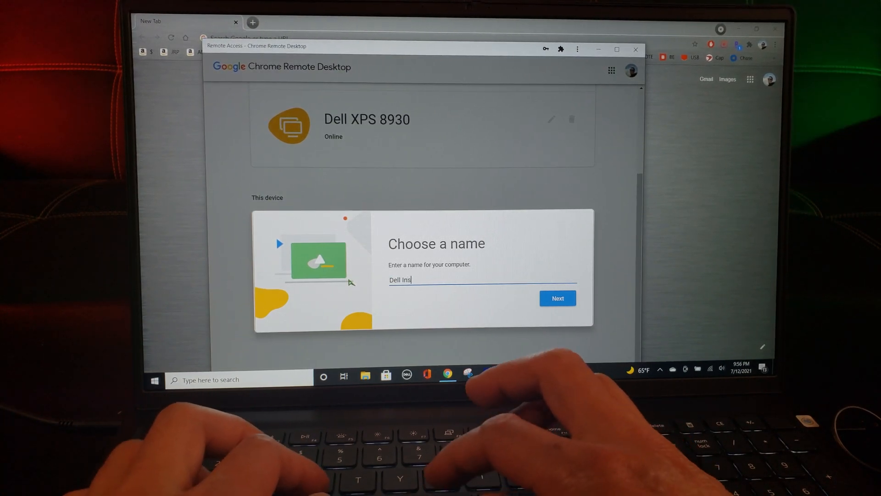
{"action": "type", "text": "piron 1"}
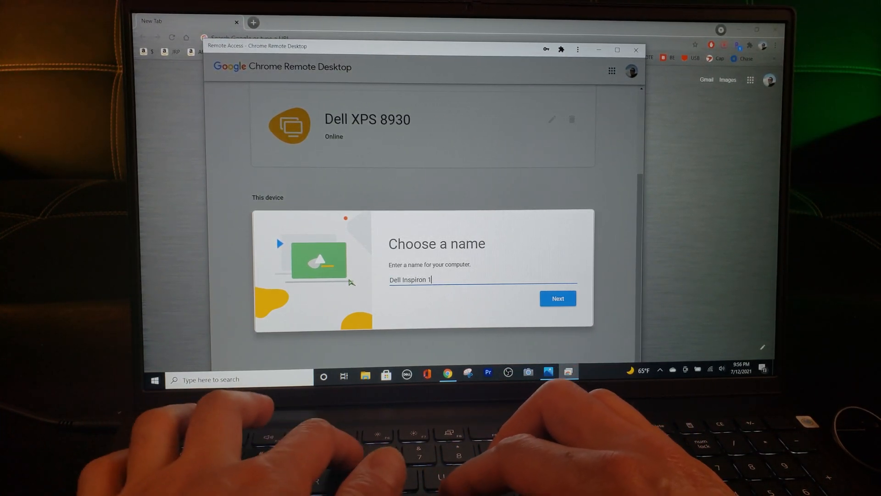
{"action": "type", "text": "5 Laptop"}
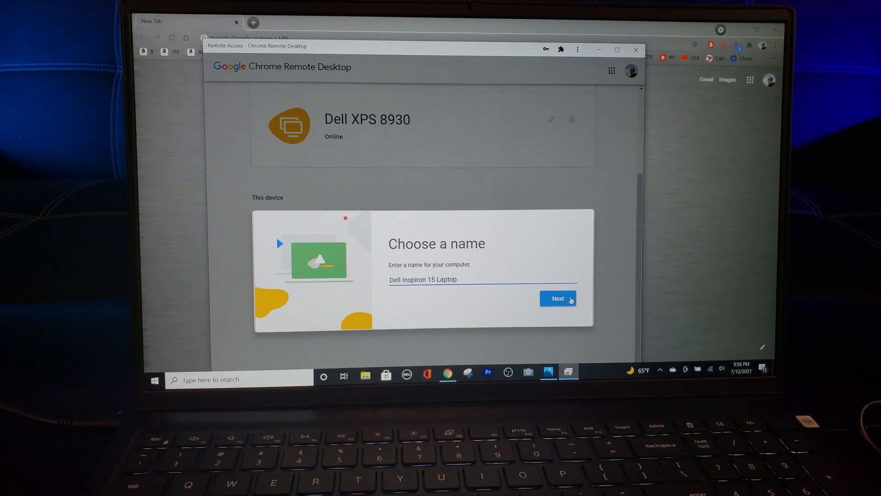
{"action": "left_click", "coordinate": [558, 298]}
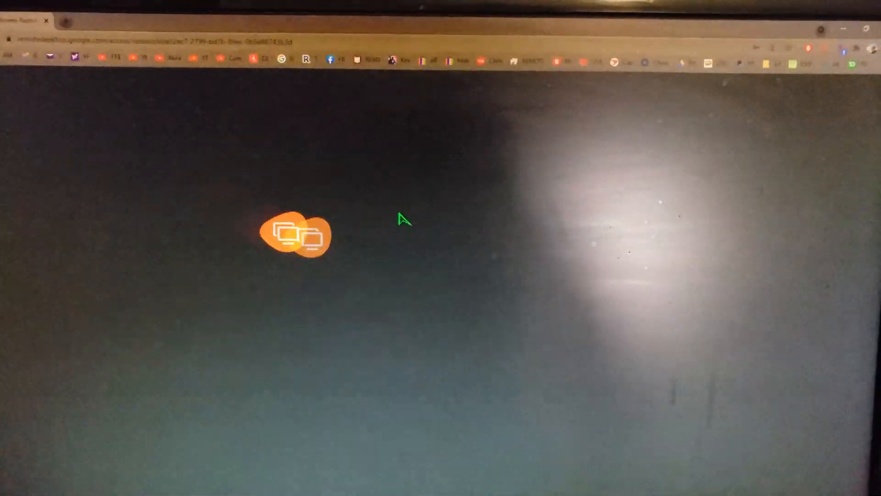
- From the other PC, select Dell Inspiron 15 Laptop and submit its PIN
{"action": "left_click", "coordinate": [296, 233]}
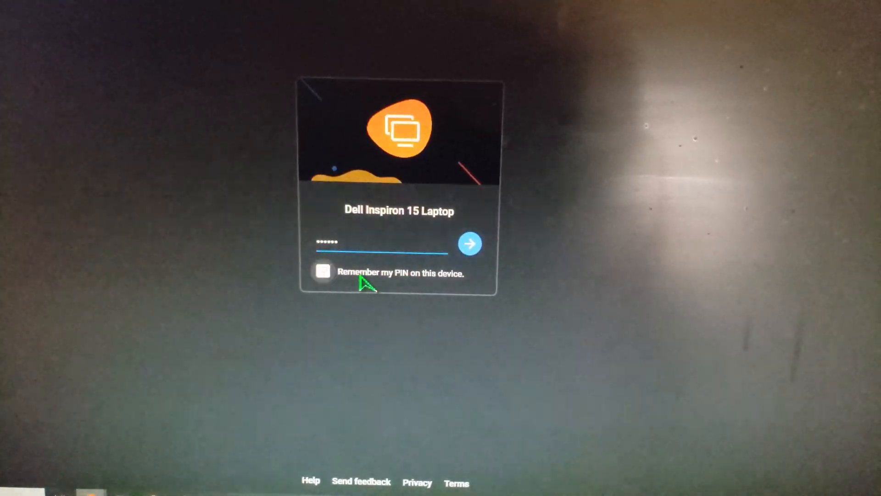
{"action": "left_click", "coordinate": [469, 244]}
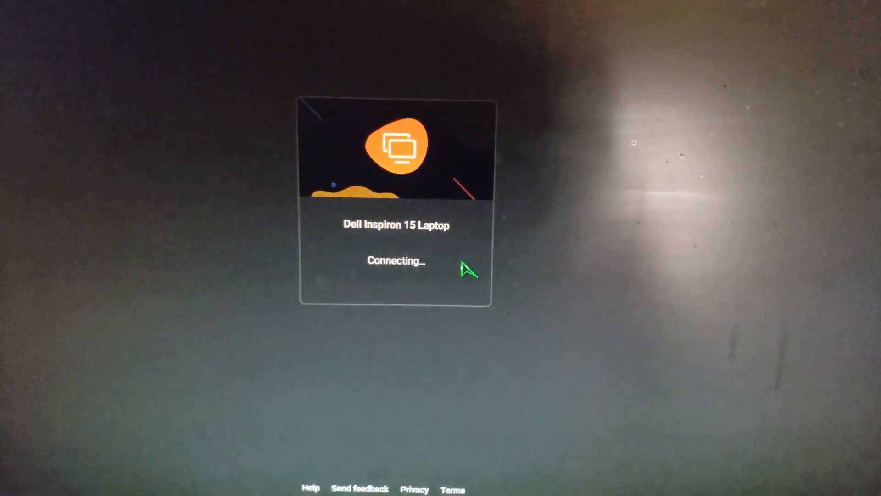